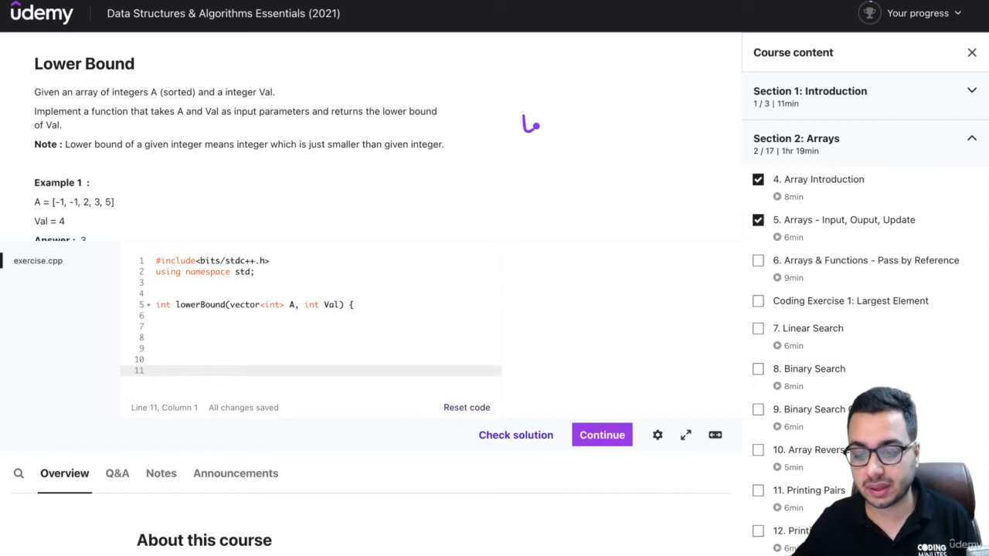
Annotate the course notes with 'variety' next to Coding Exercise and scroll to the Q&A area.
left_click_drag(525, 127, 584, 124)
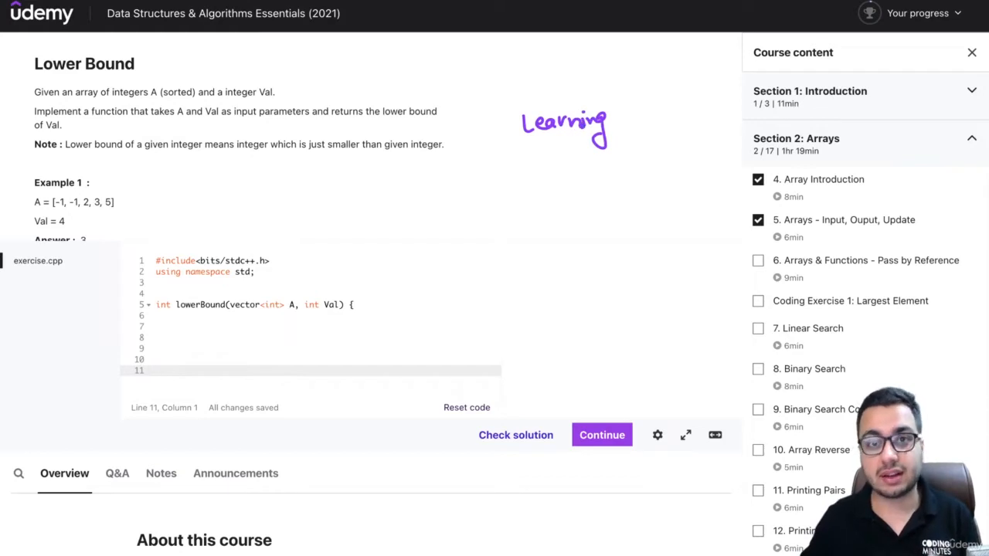
left_click_drag(615, 120, 641, 108)
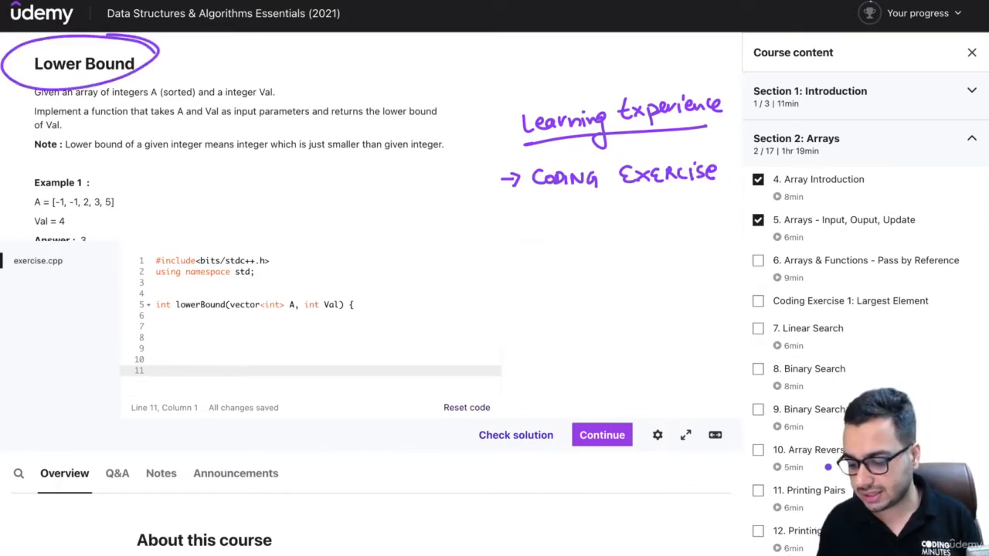
scroll("down", 3)
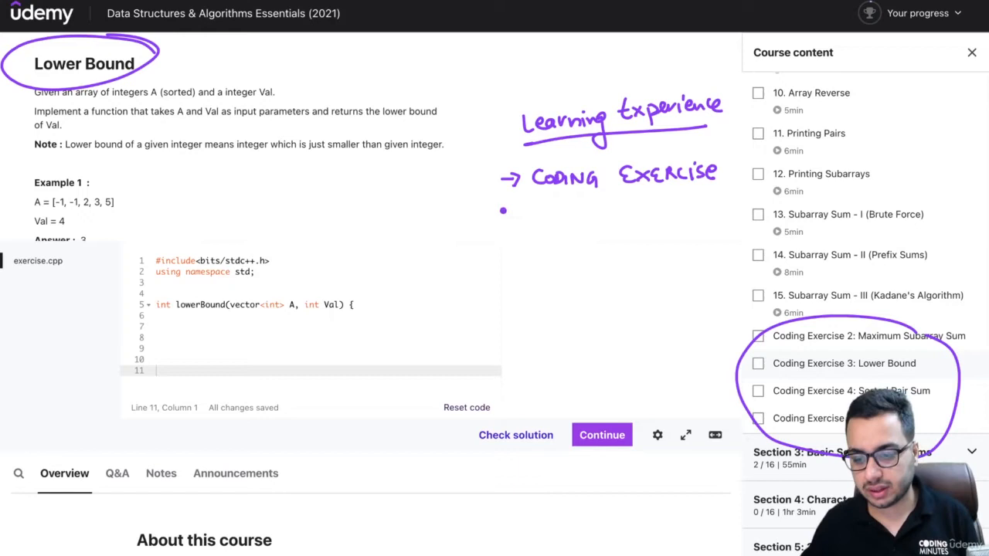
type("Vari")
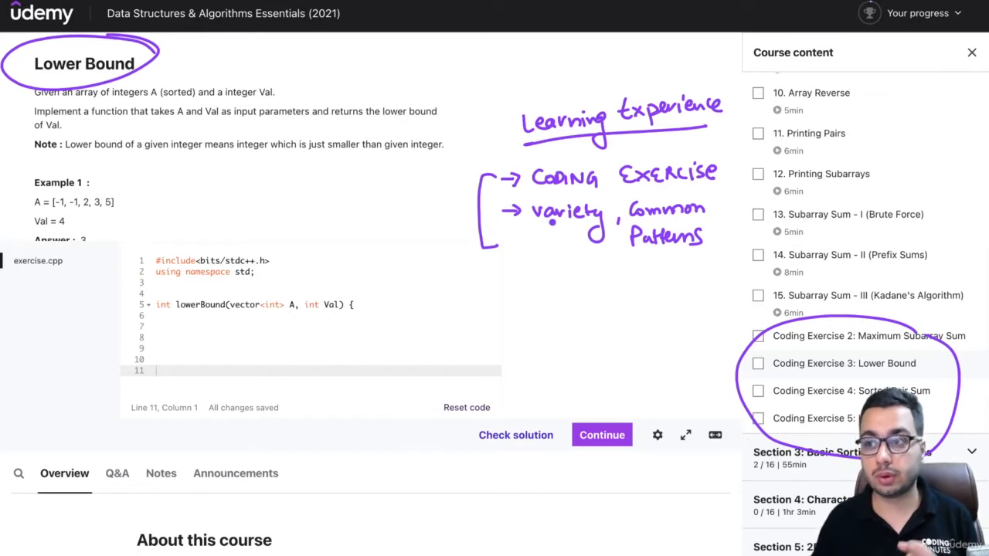
mouse_move(427, 310)
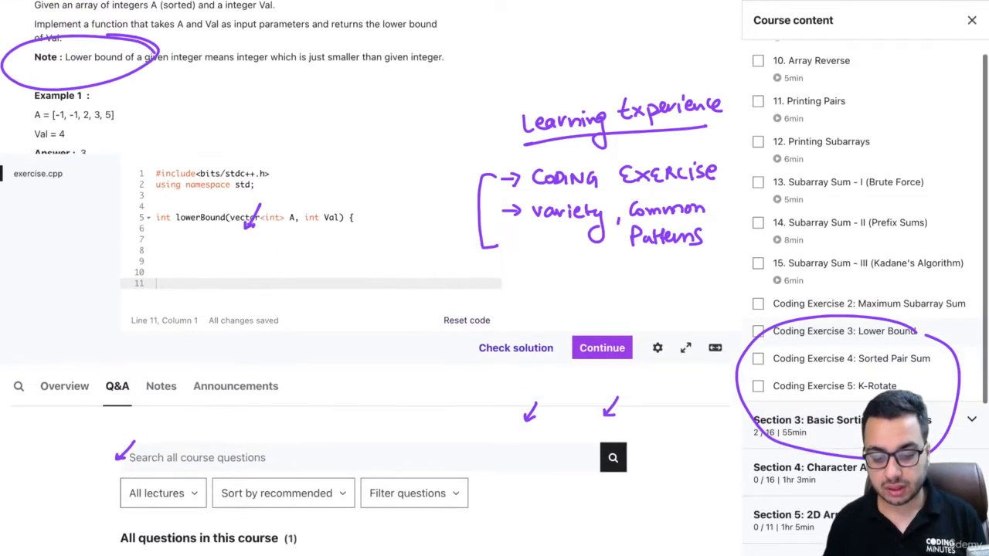
Filter Q&A to Current lecture only (no results), then view the course announcements.
scroll("down", 3)
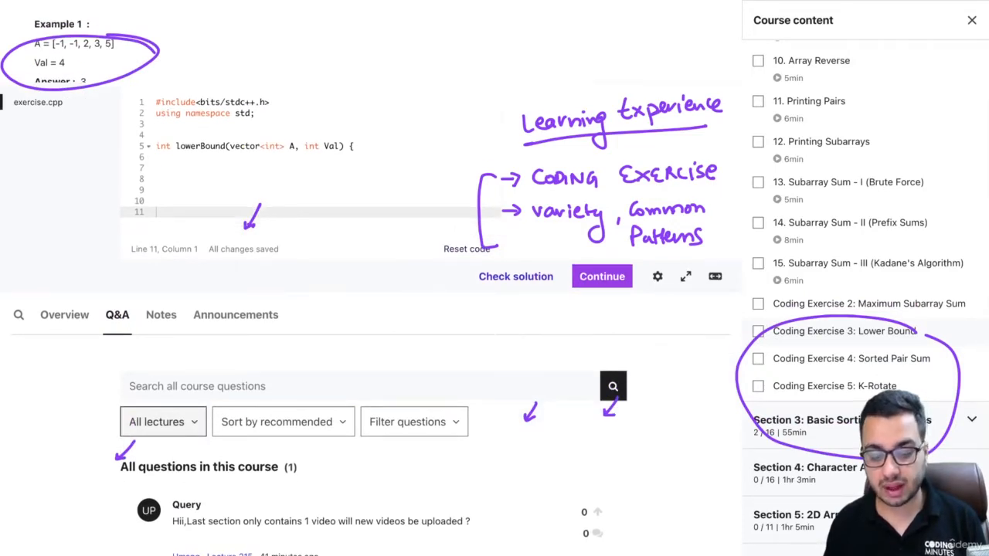
left_click(163, 421)
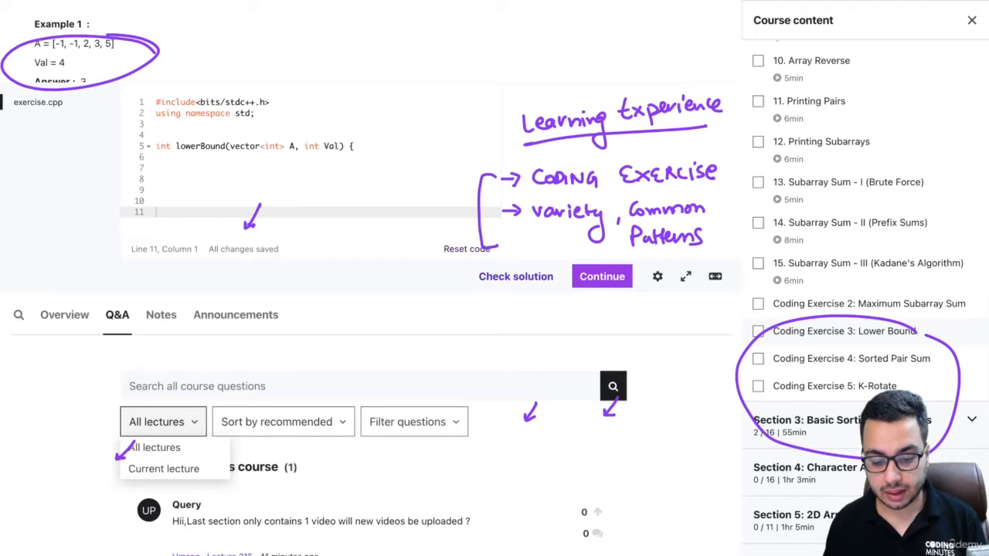
left_click(164, 468)
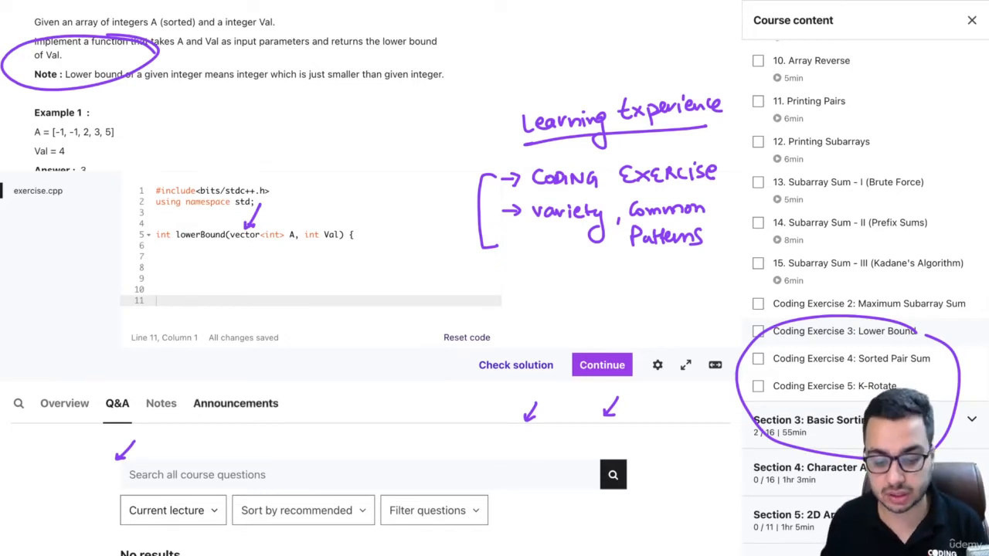
left_click(235, 404)
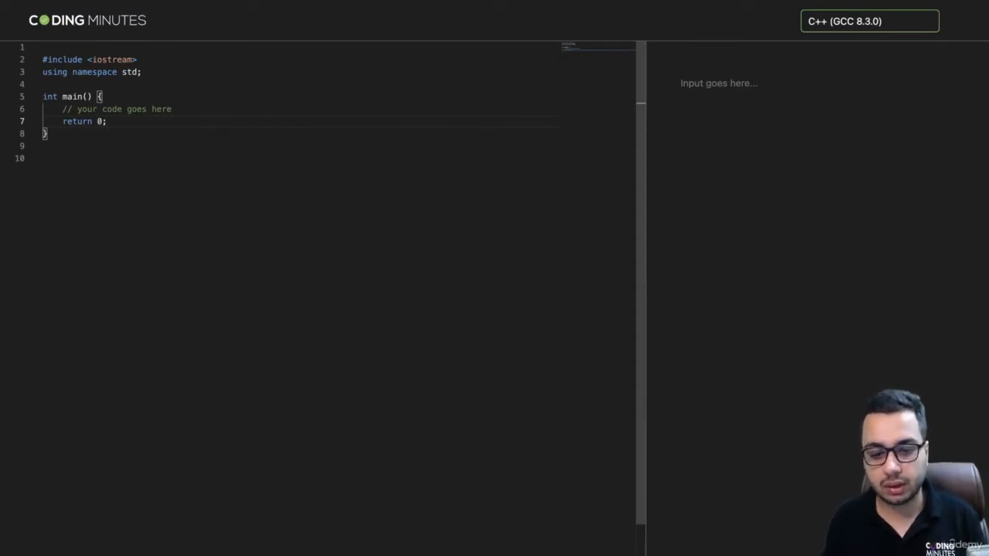
Add code reading n and printing n + n with hello, then run it with input 5.
key("Enter")
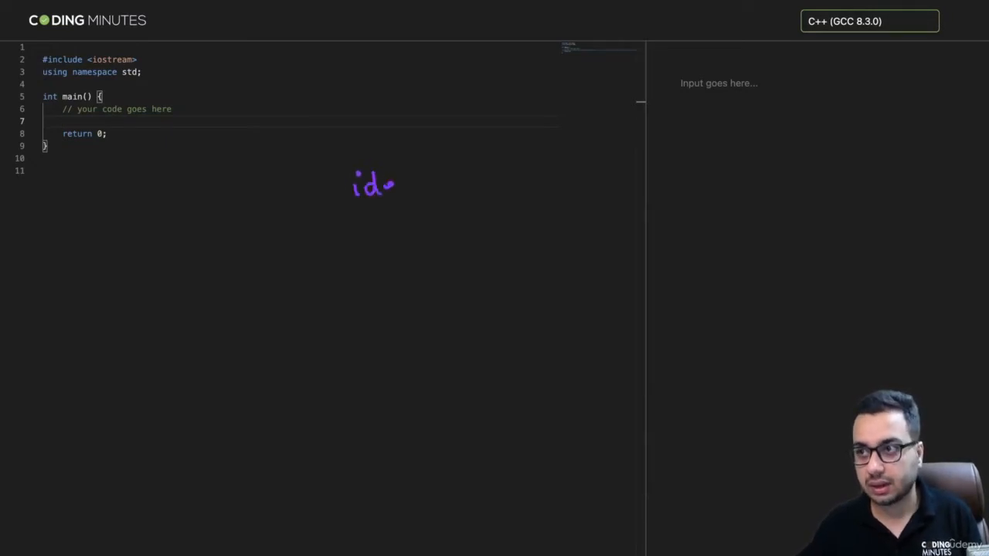
left_click_drag(394, 184, 457, 184)
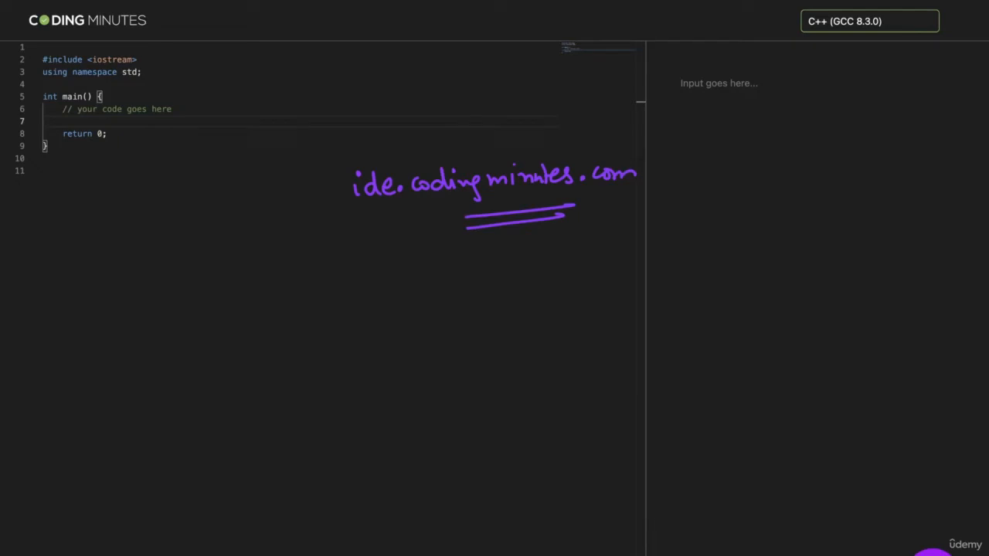
scroll("down", 3)
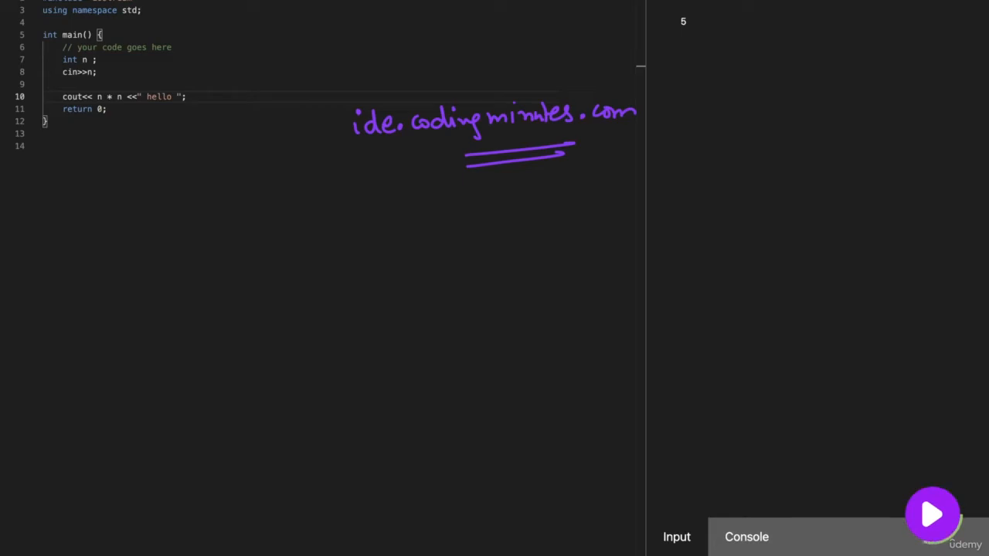
left_click(933, 513)
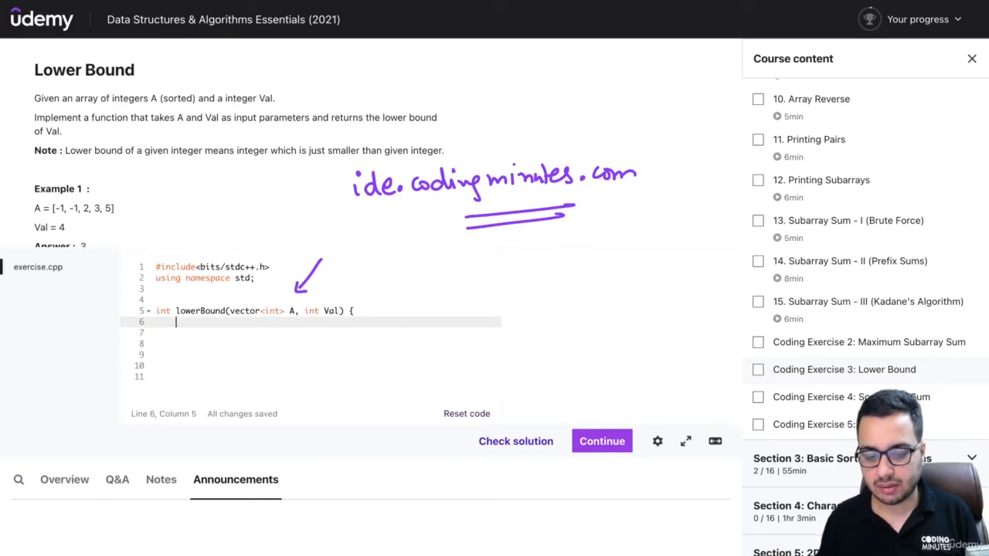
Under a //Hack comment, loop over A printing each x and return 5, then check the solution.
scroll("down", 3)
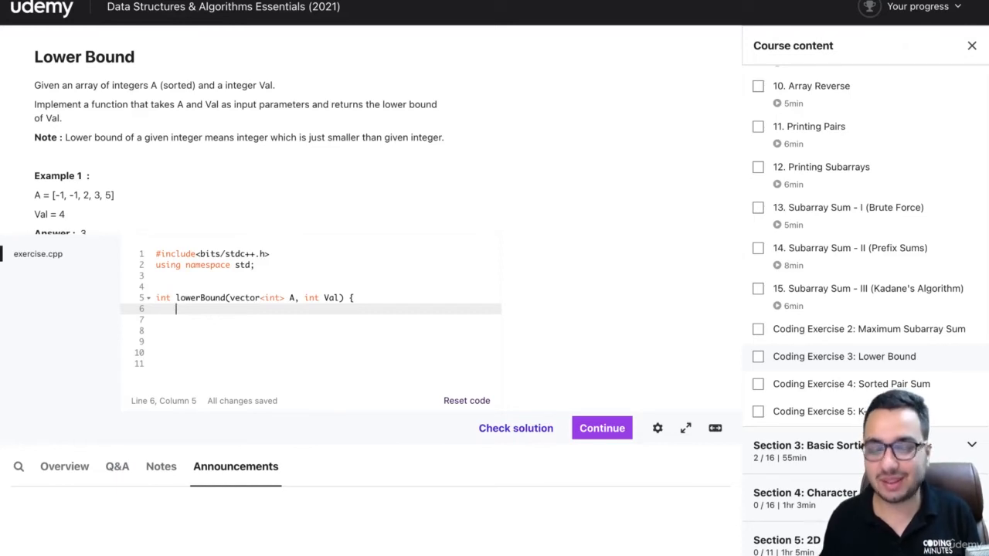
type("//Hack : Hidden testcases")
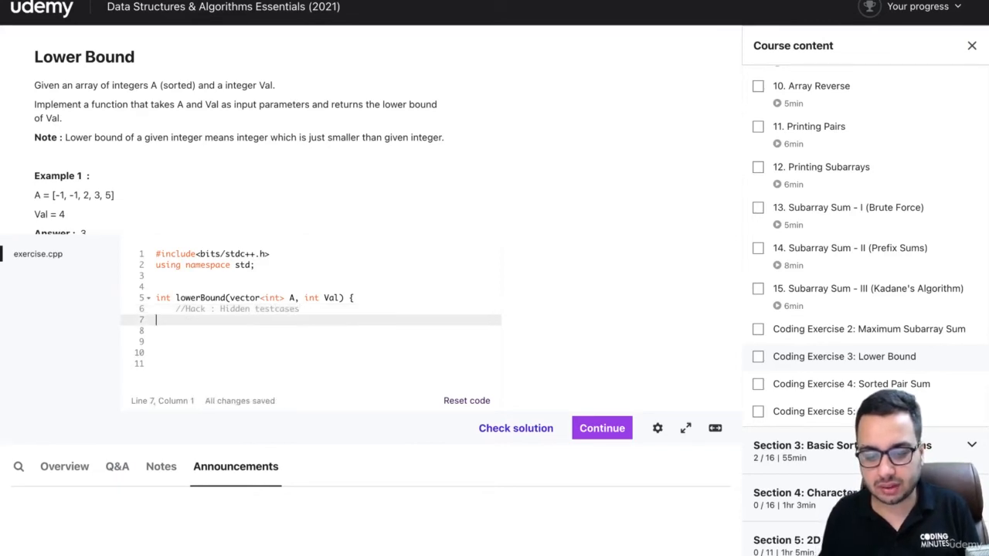
scroll("down", 3)
type("}")
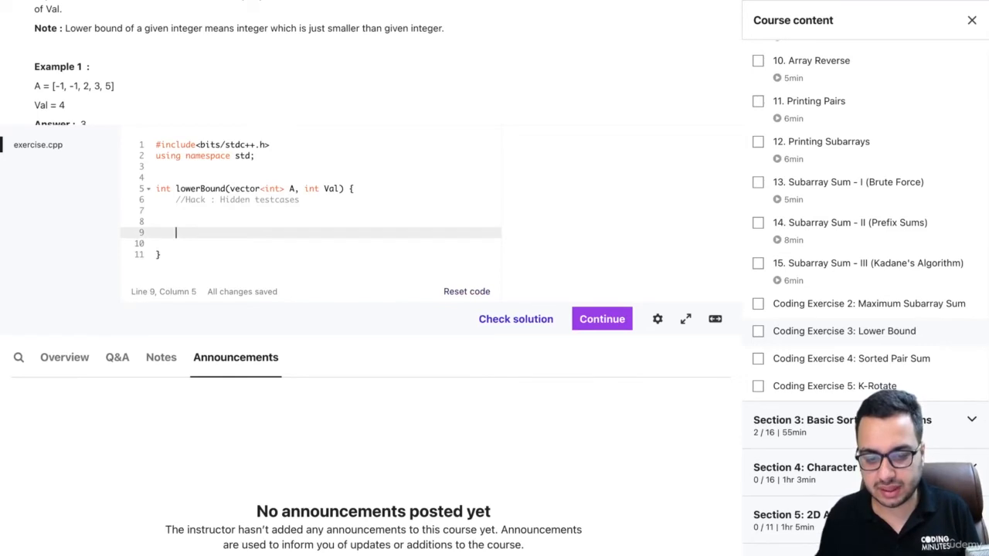
type("return 5;")
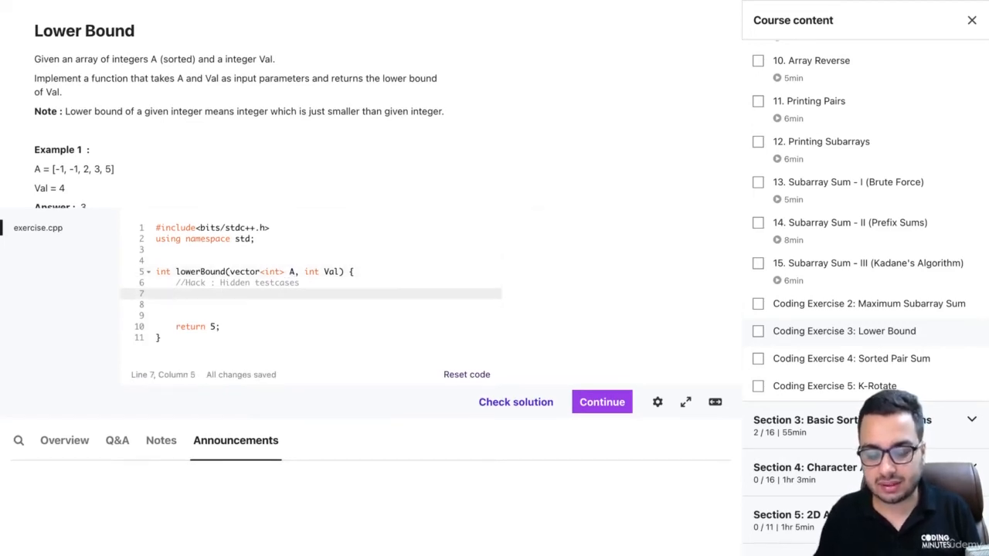
type("for(i)")
left_click(327, 304)
type("cout << x <<\" ")
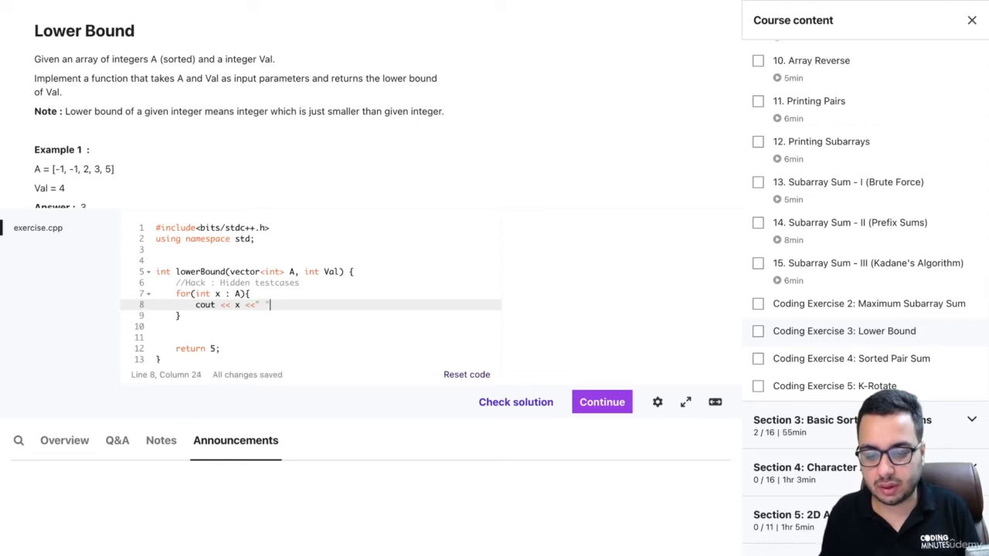
type(";")
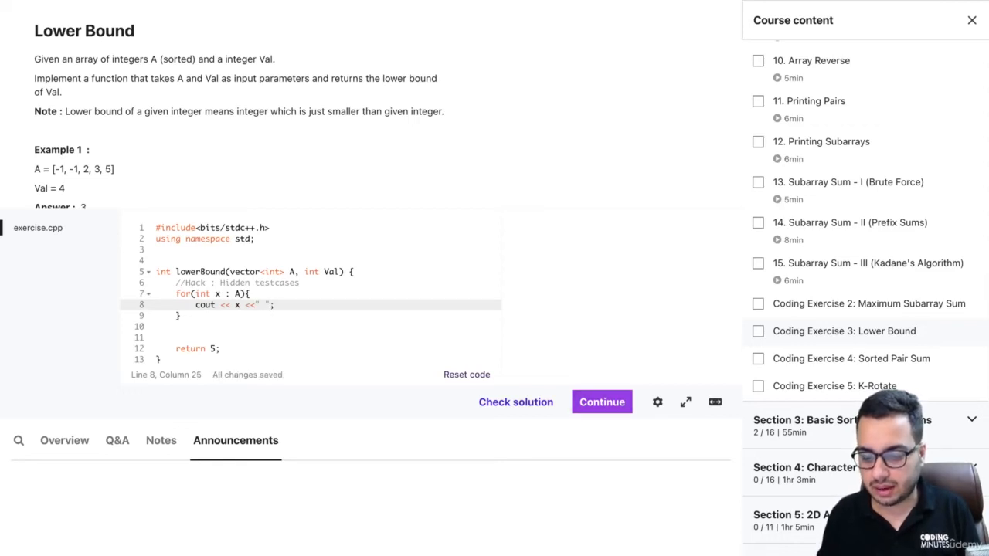
left_click(517, 402)
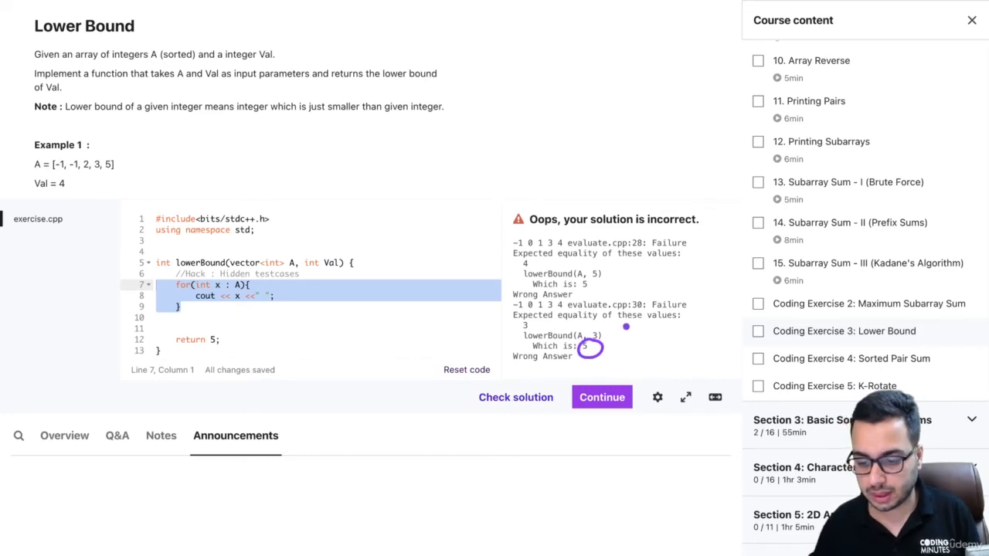
mouse_move(620, 337)
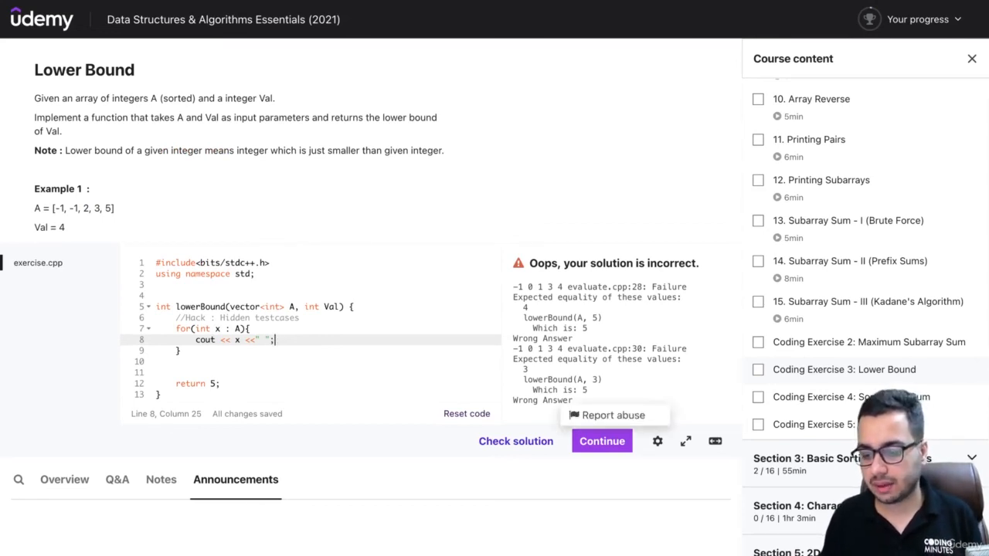
Expand the exercise to full screen showing the failed check output -1 0 1 3 4, got 5.
left_click(686, 442)
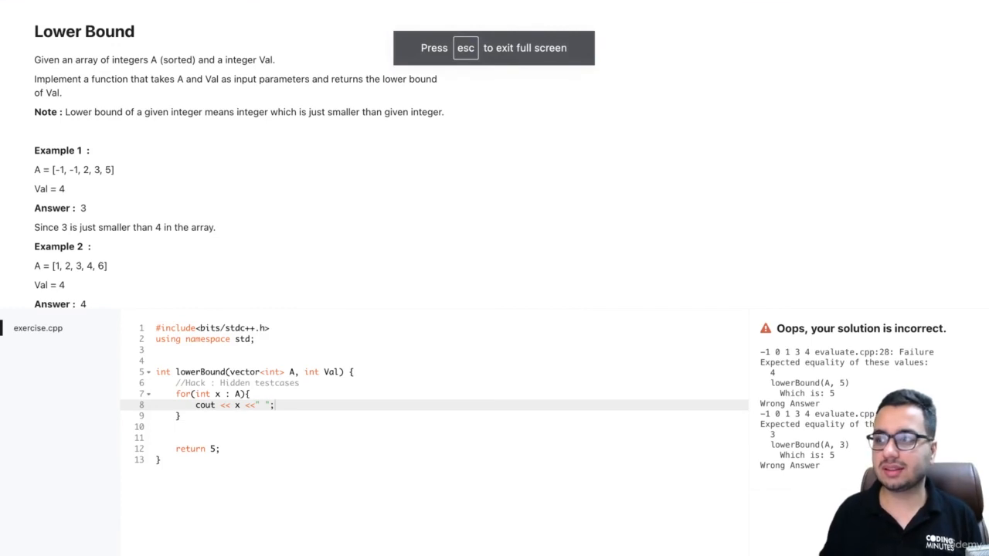